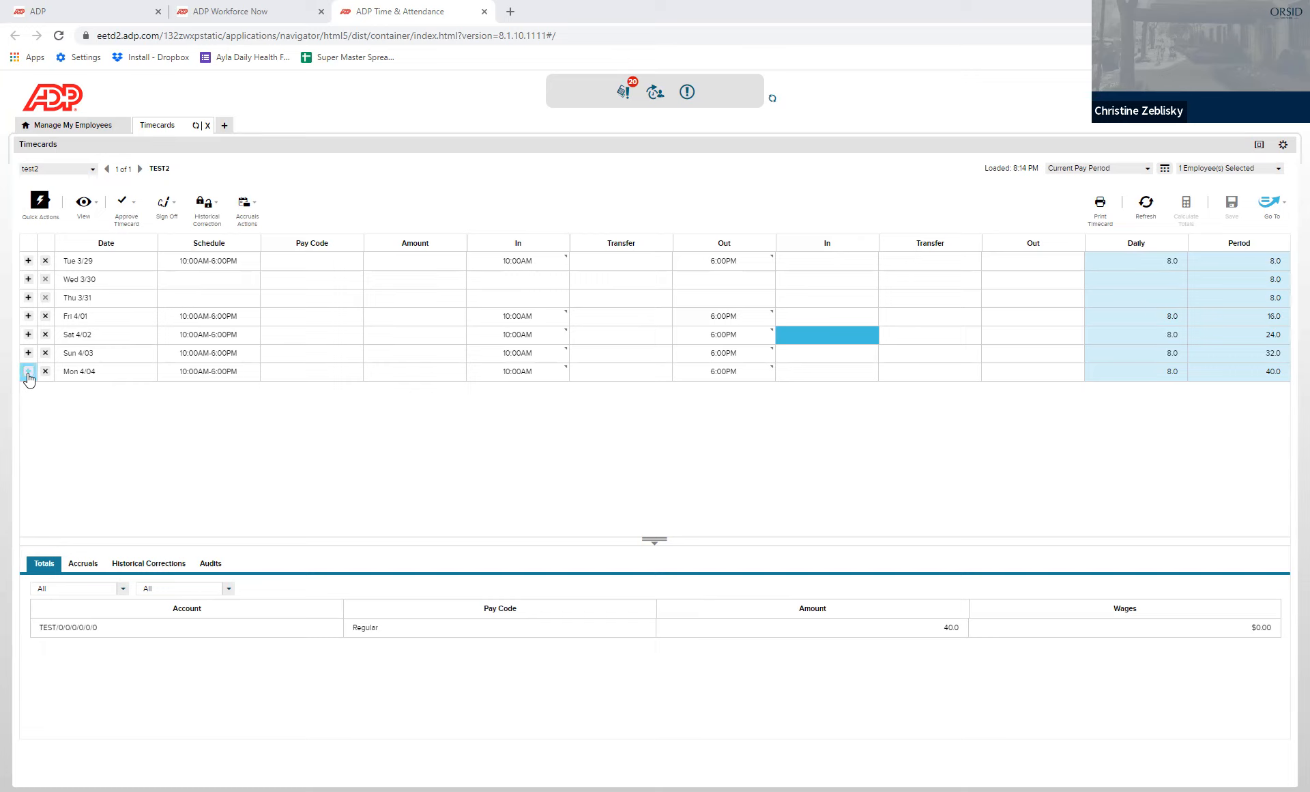
- Insert a new blank Mon 4/04 row and select its Pay Code cell
left_click(28, 371)
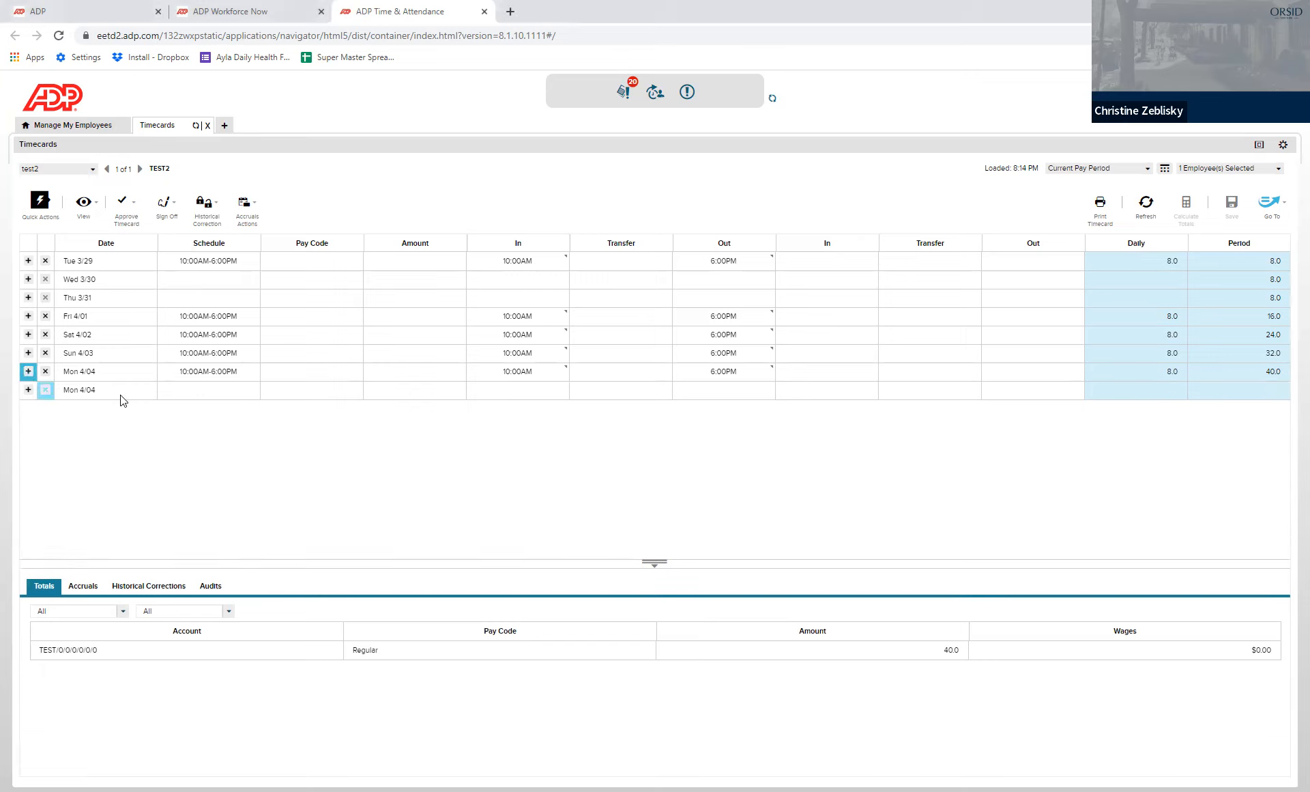
left_click(311, 389)
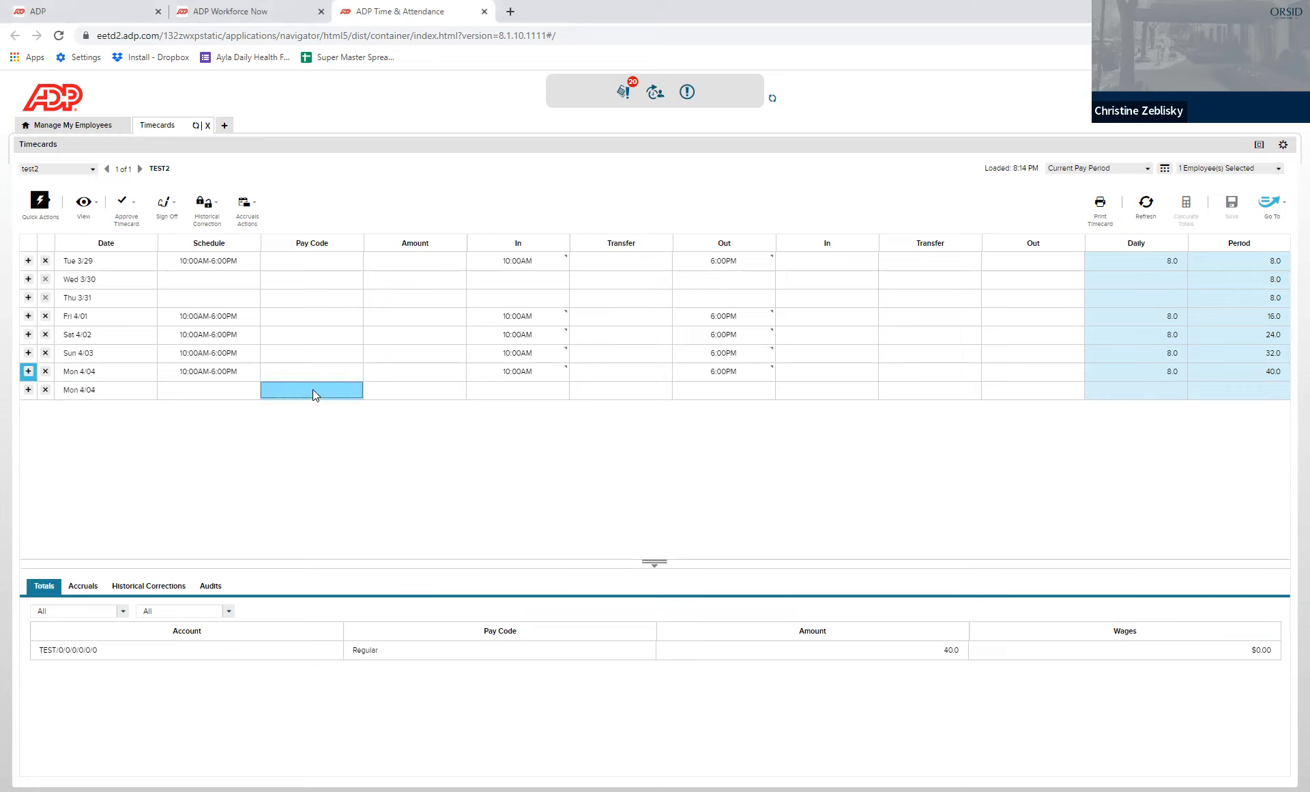
- Choose Vacation Prepay as the pay code for the new Mon 4/04 row
left_click(310, 389)
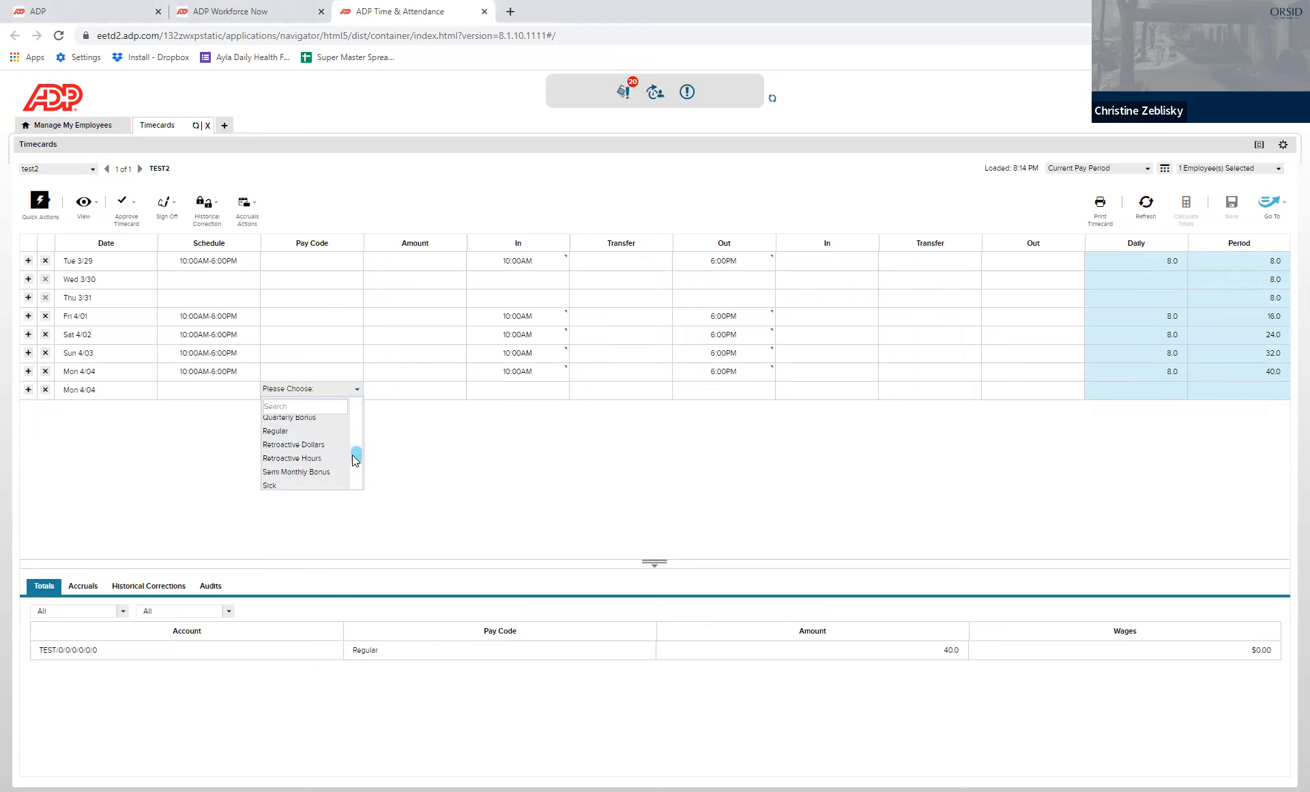
scroll("down", 3)
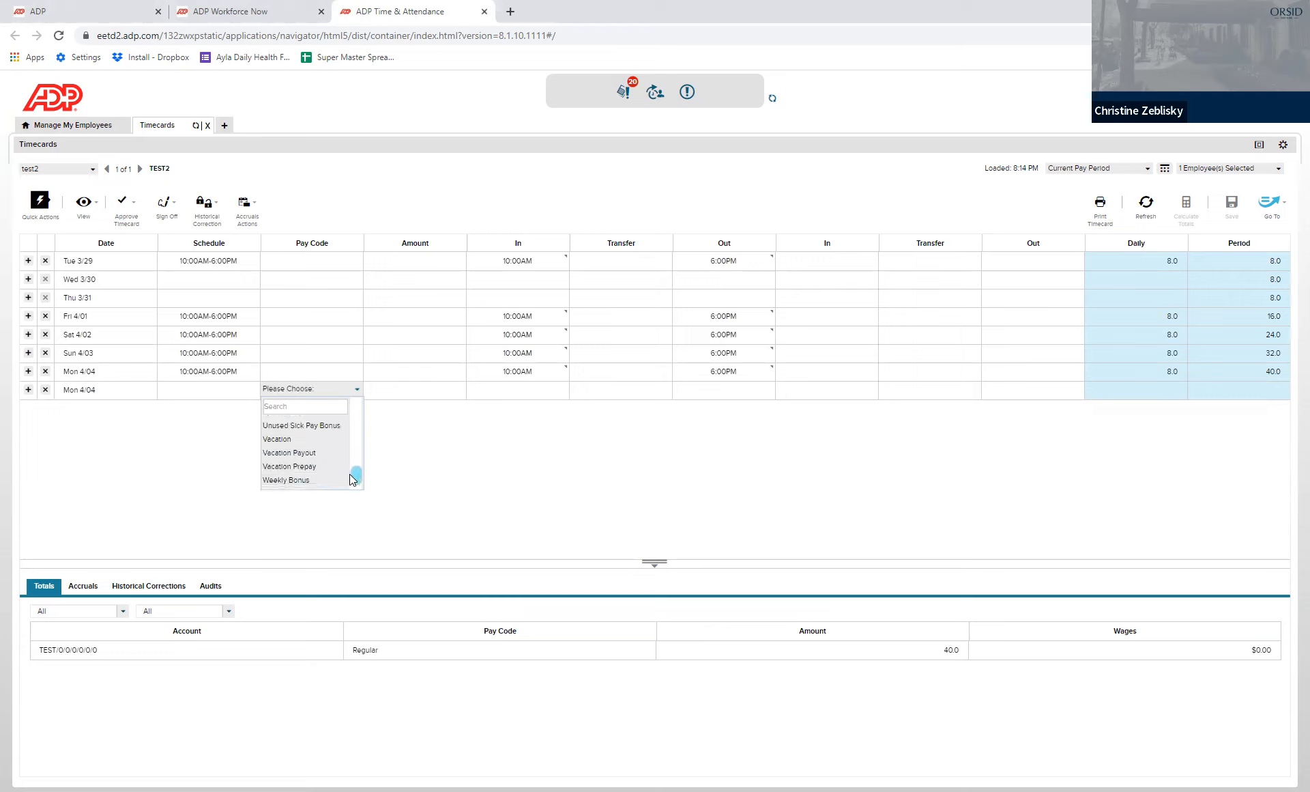
mouse_move(290, 466)
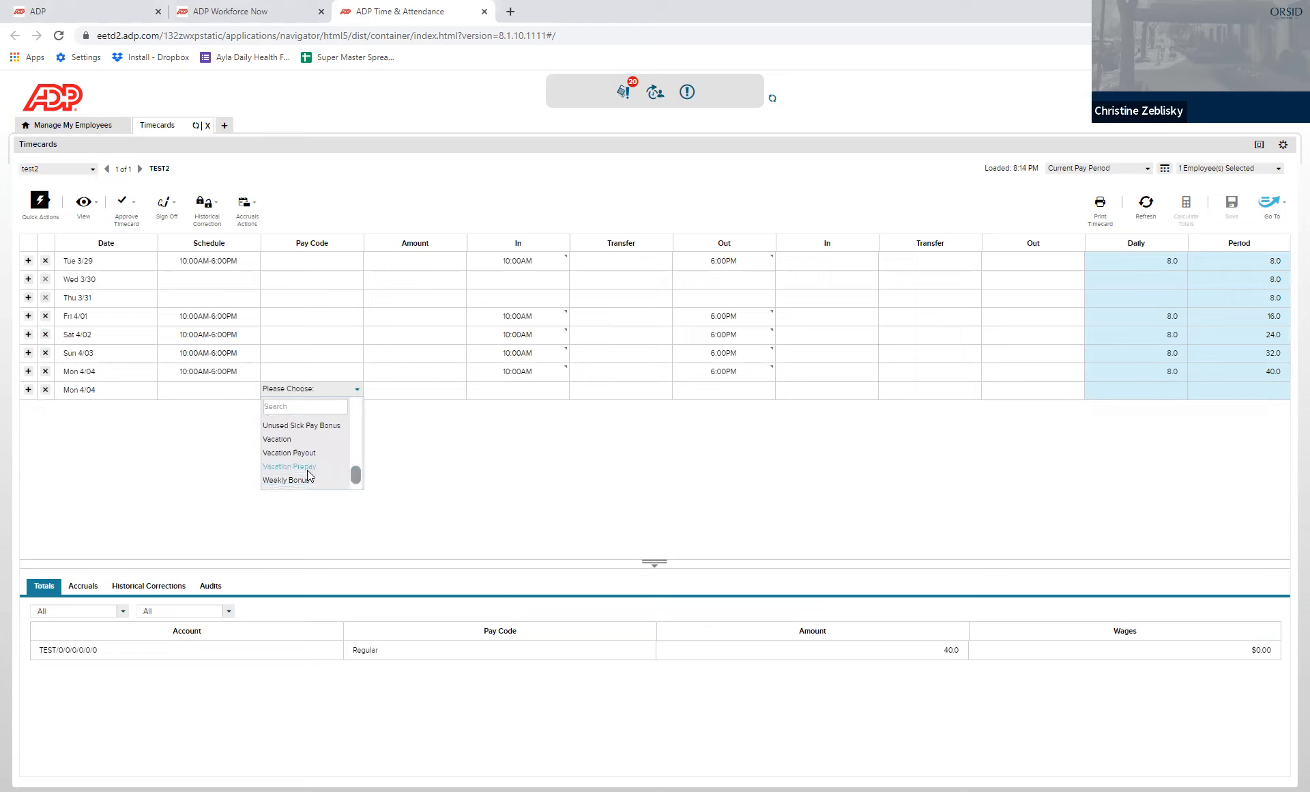
mouse_move(289, 466)
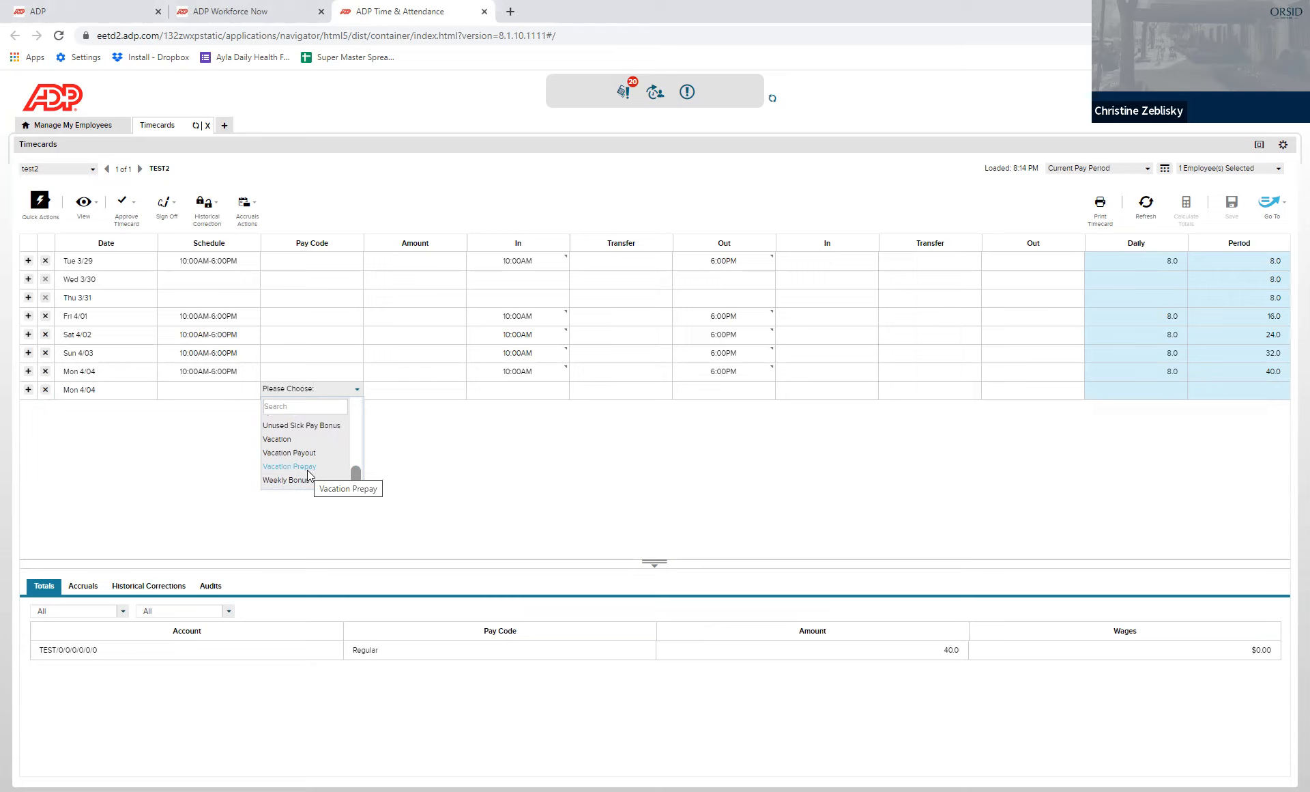
mouse_move(307, 476)
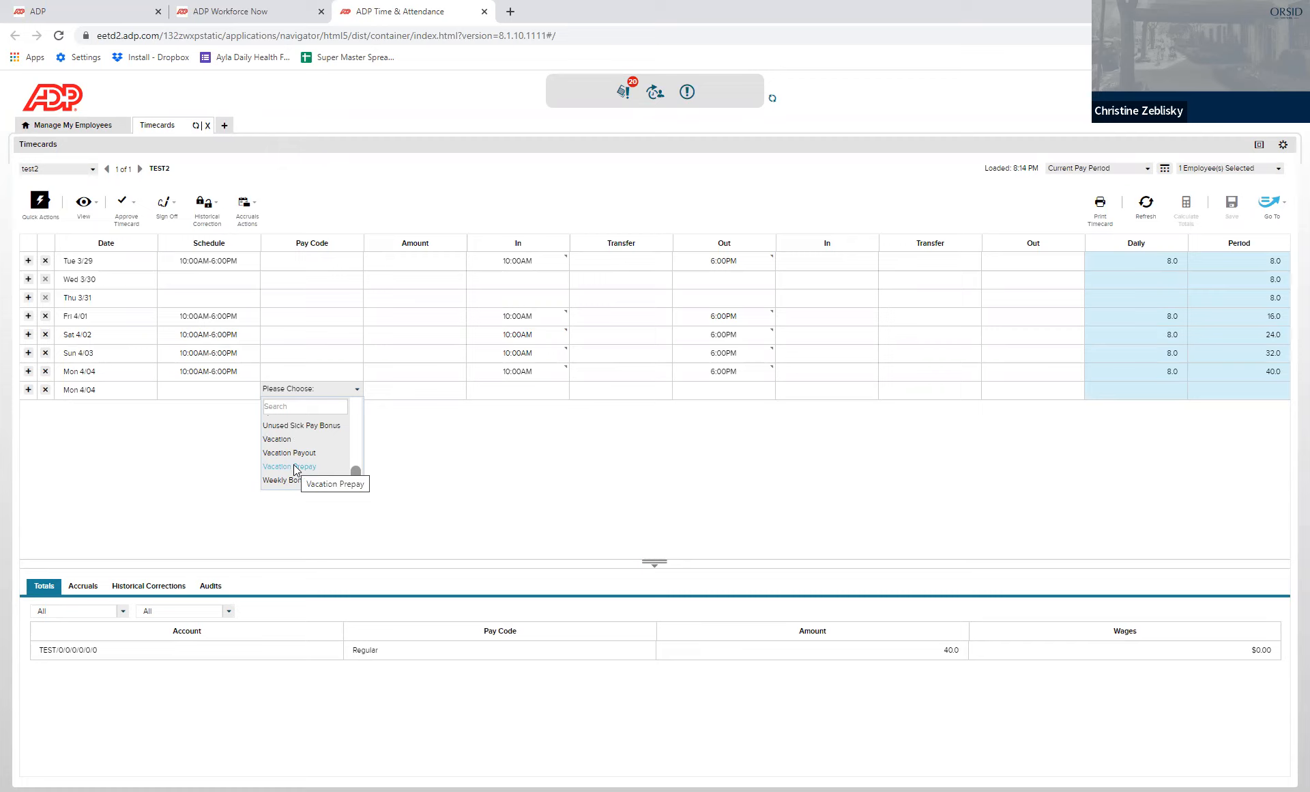
left_click(289, 467)
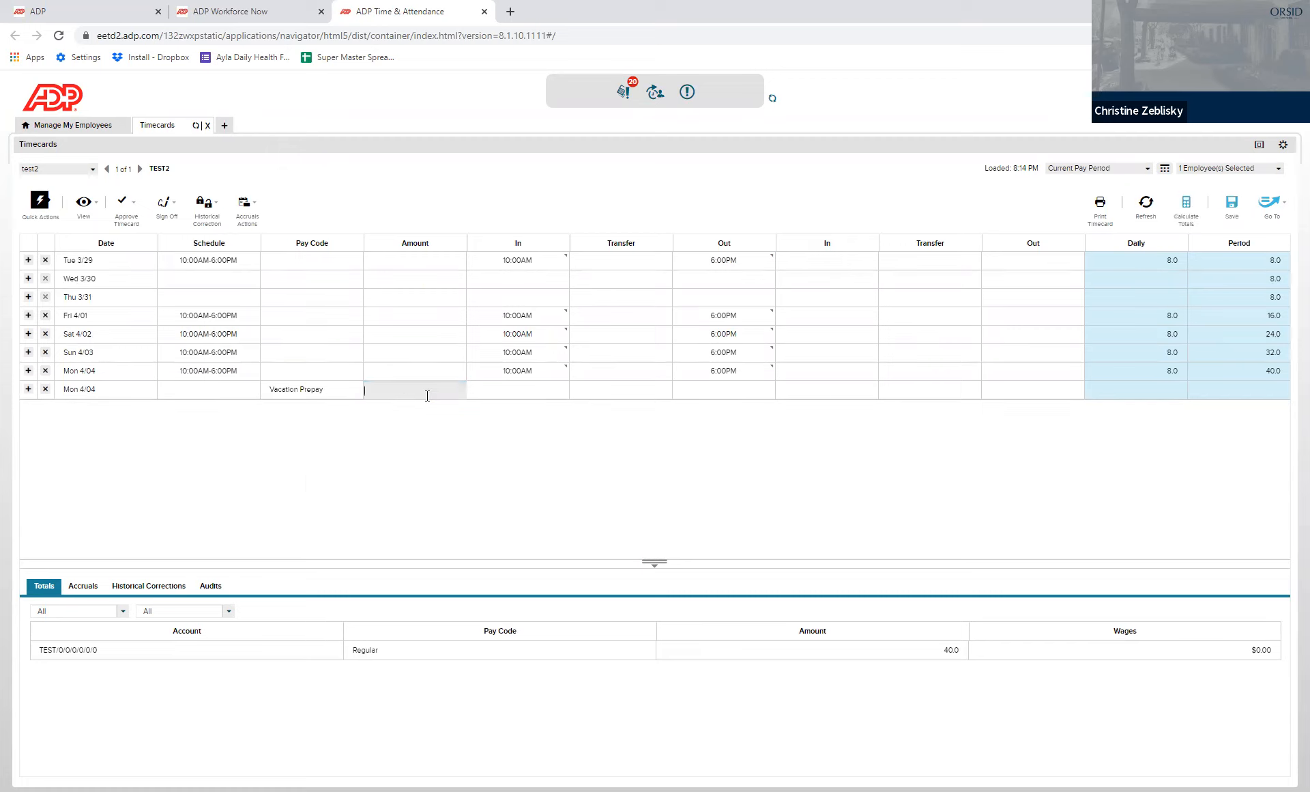
- Enter 40 hours as the Vacation Prepay amount and bring up its Pay Code Actions
type("40")
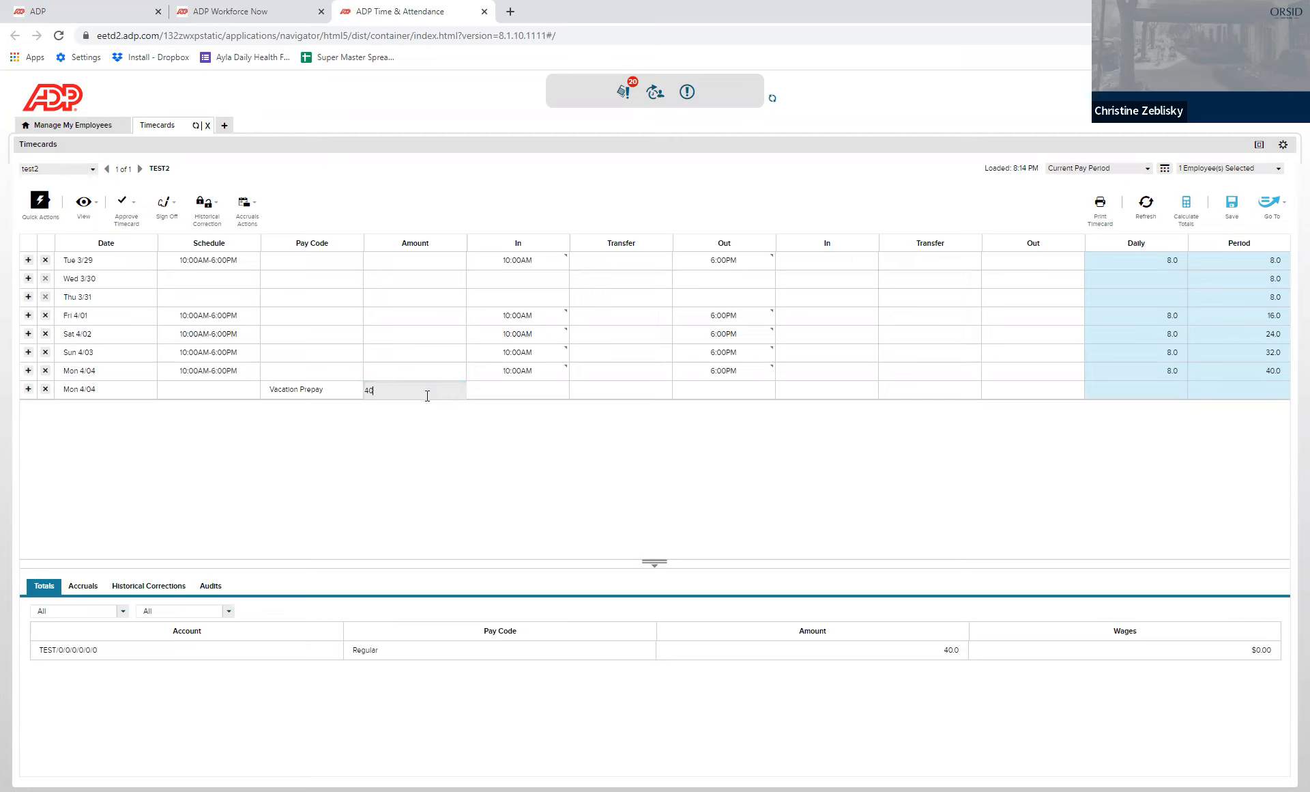
key("Enter")
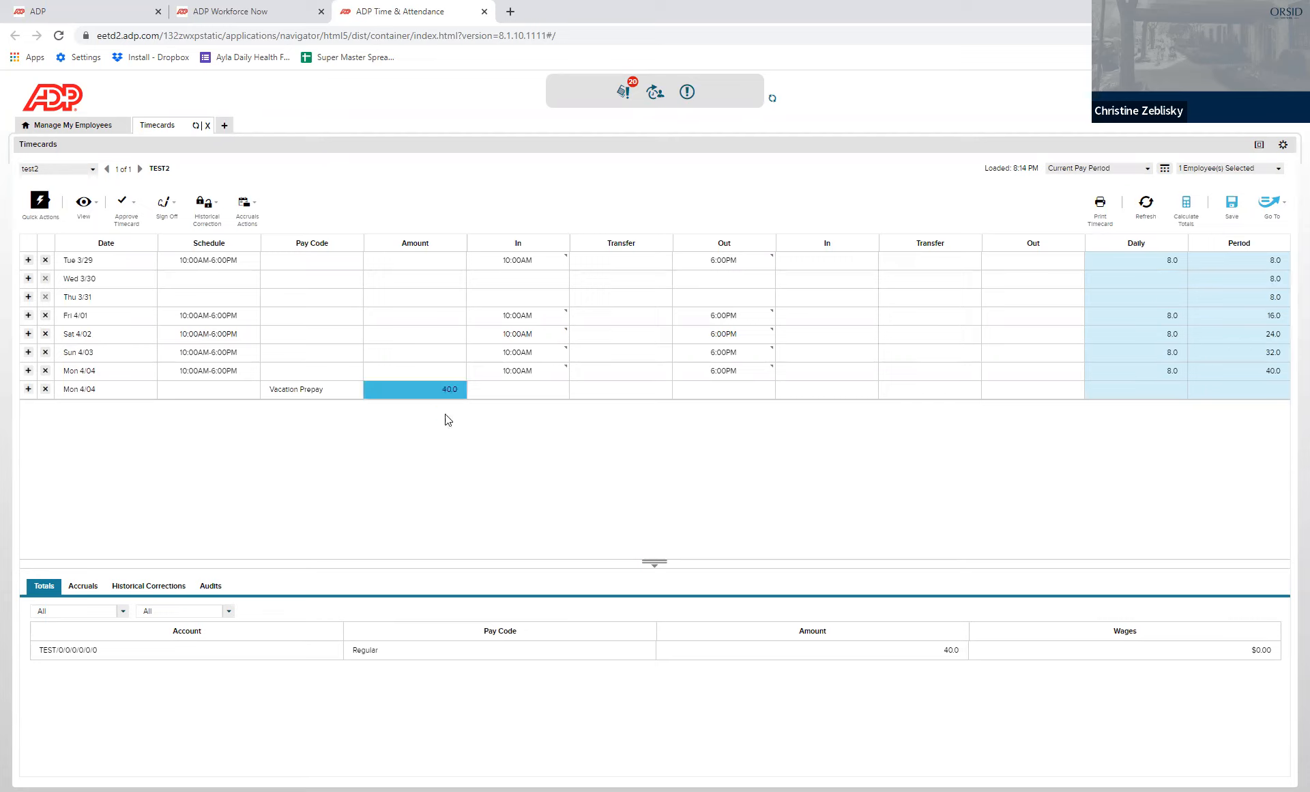
mouse_move(441, 415)
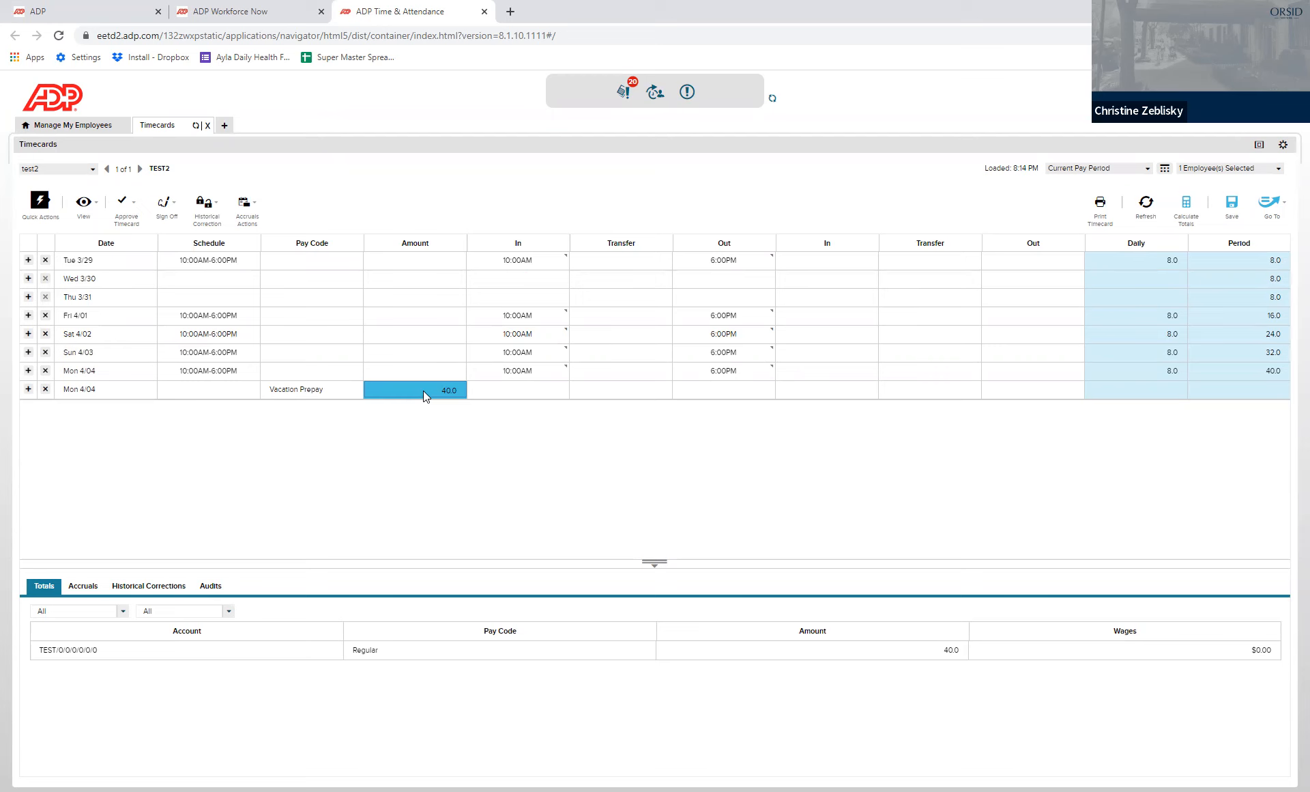
left_click(415, 389)
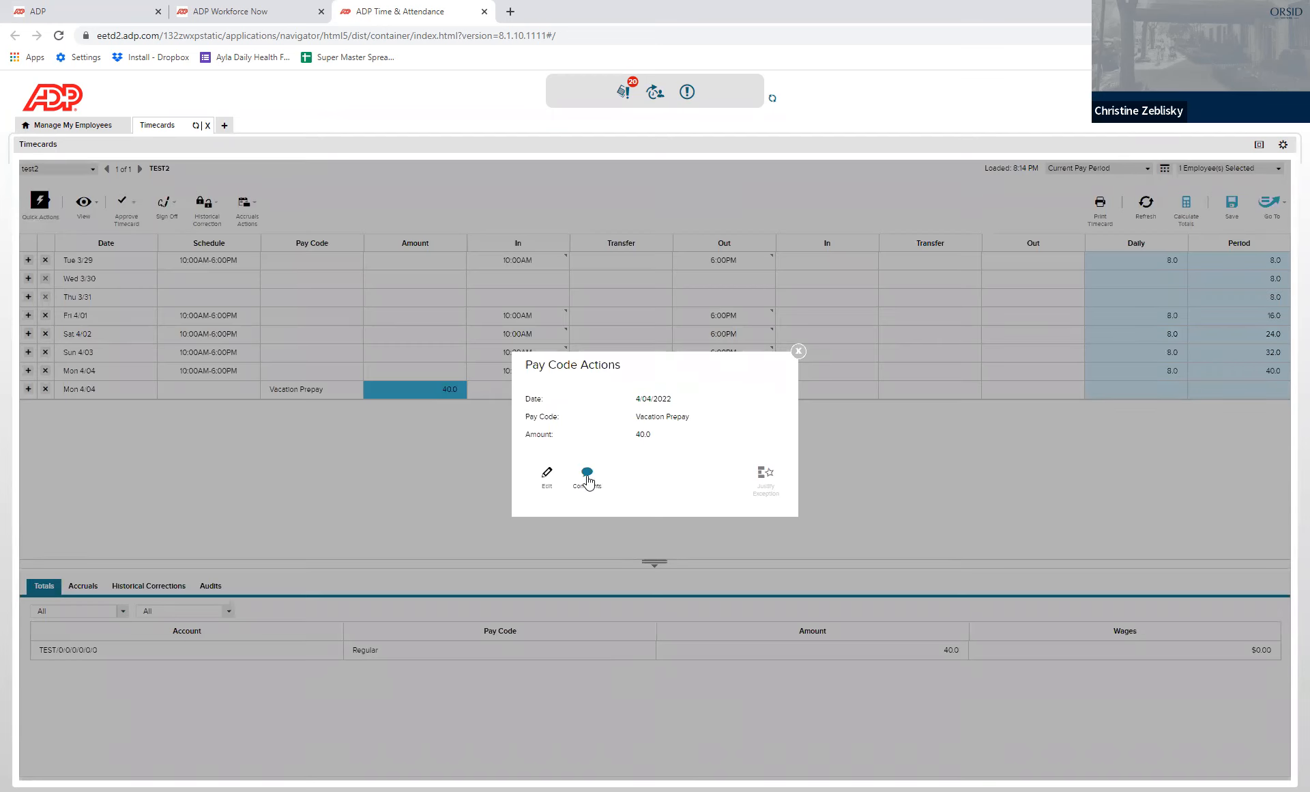
- Attach a Vacation Prepay comment noting 4/19-4/25 to the 40-hour entry
left_click(587, 476)
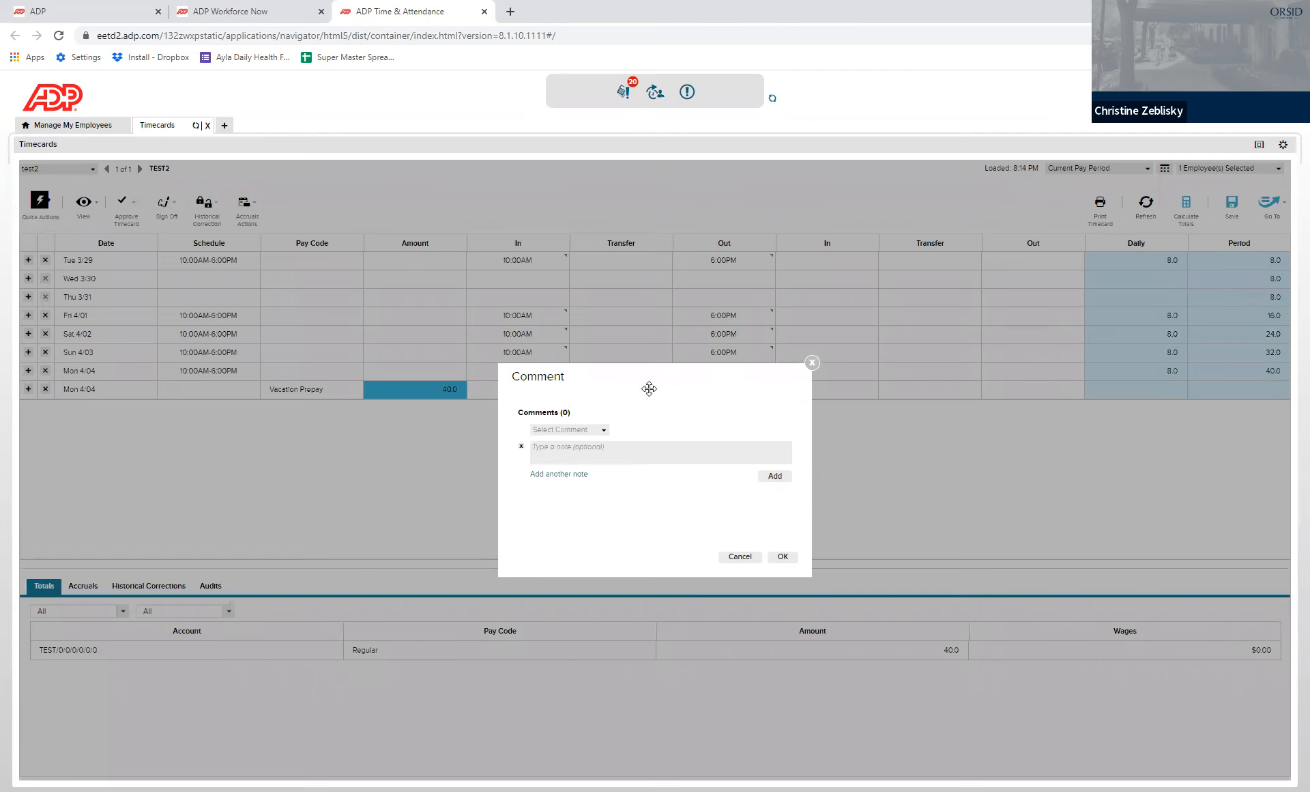
left_click(602, 430)
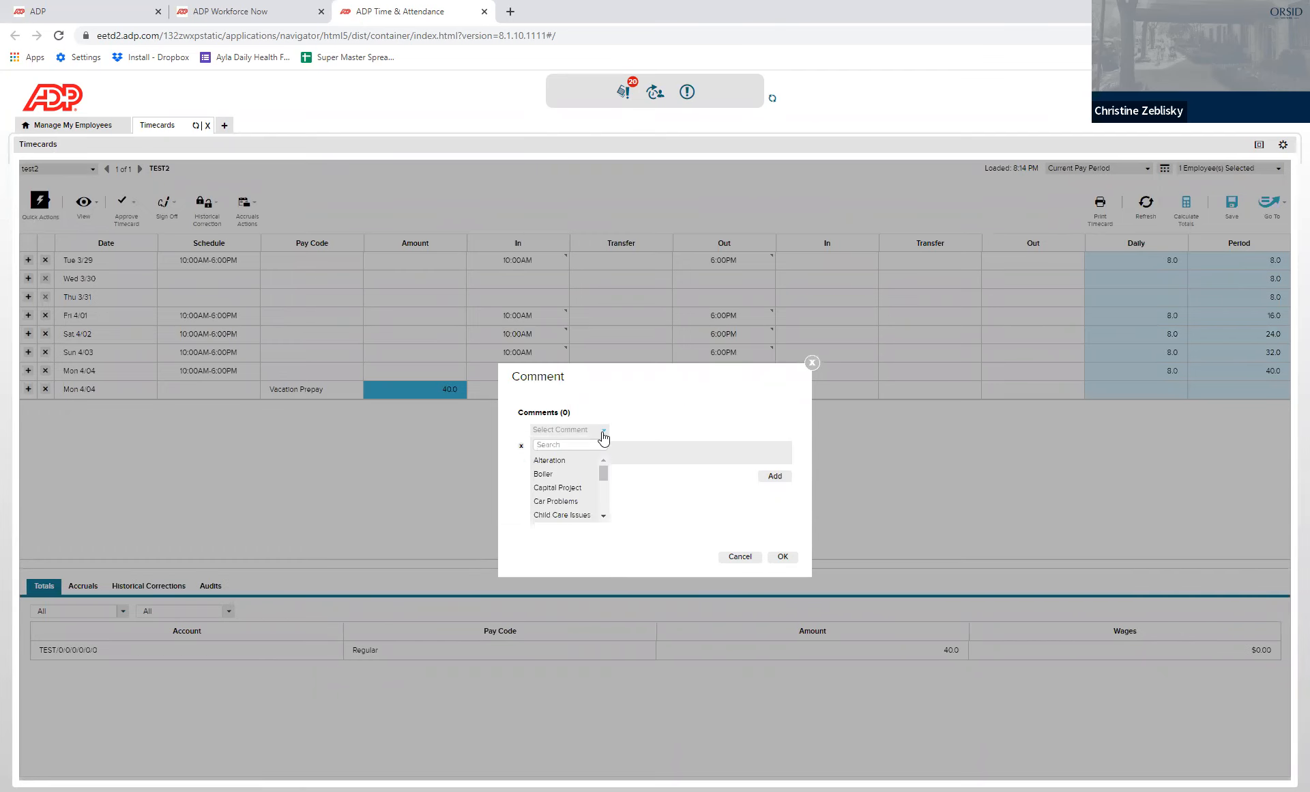
scroll("down", 3)
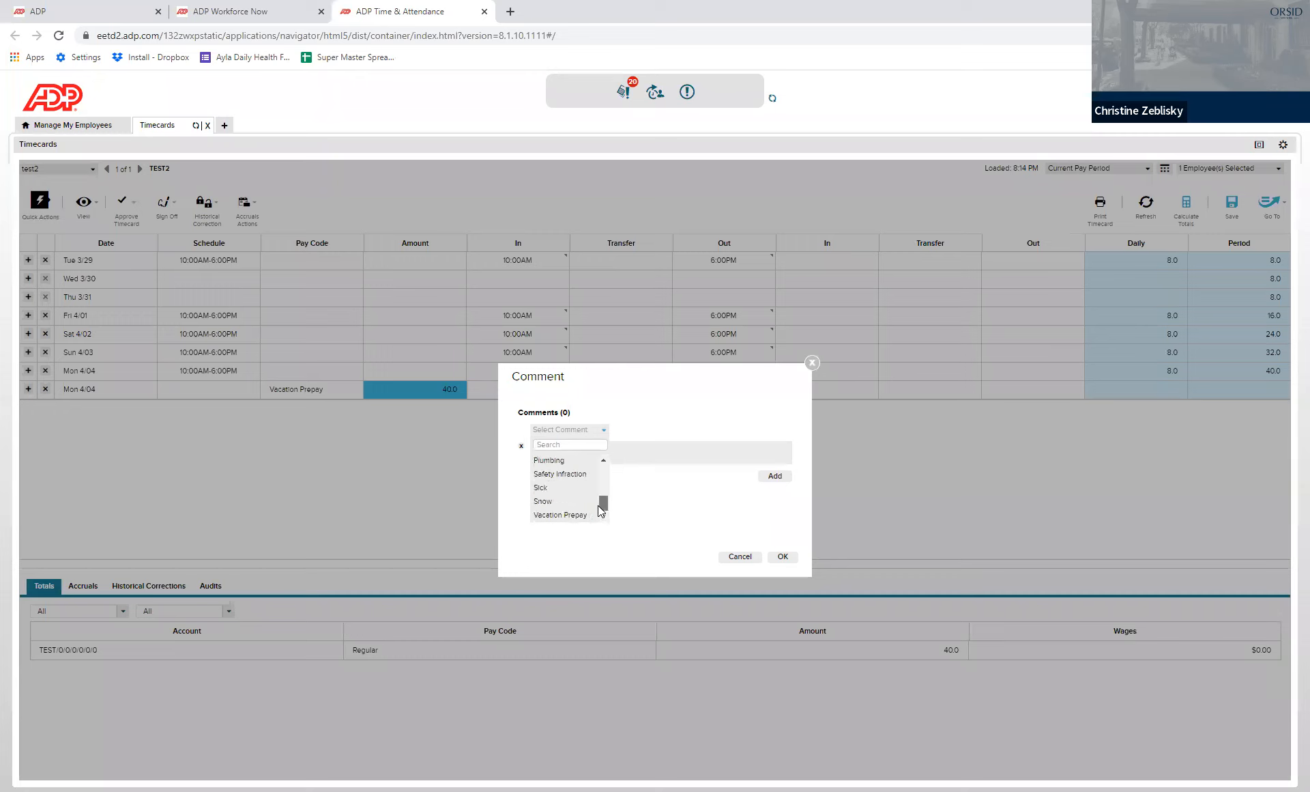
left_click(561, 515)
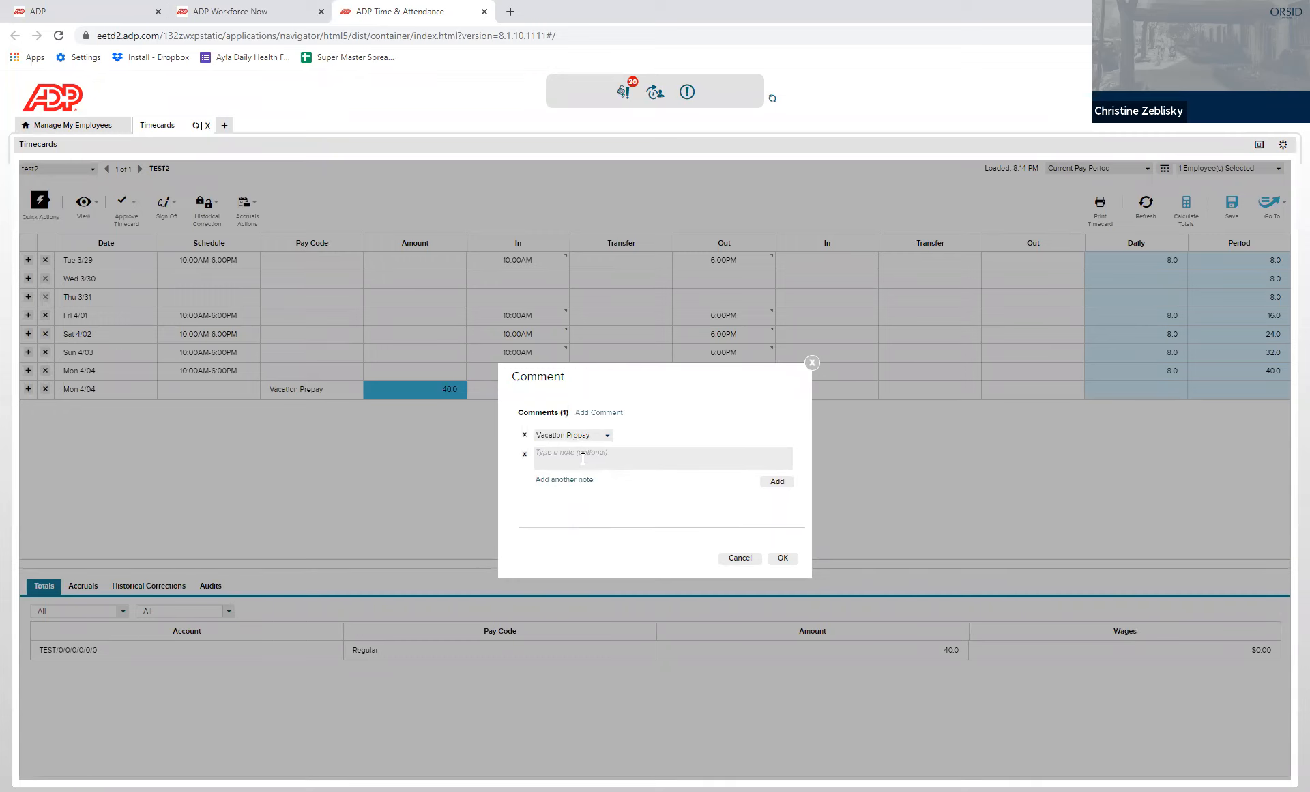
type("4/19")
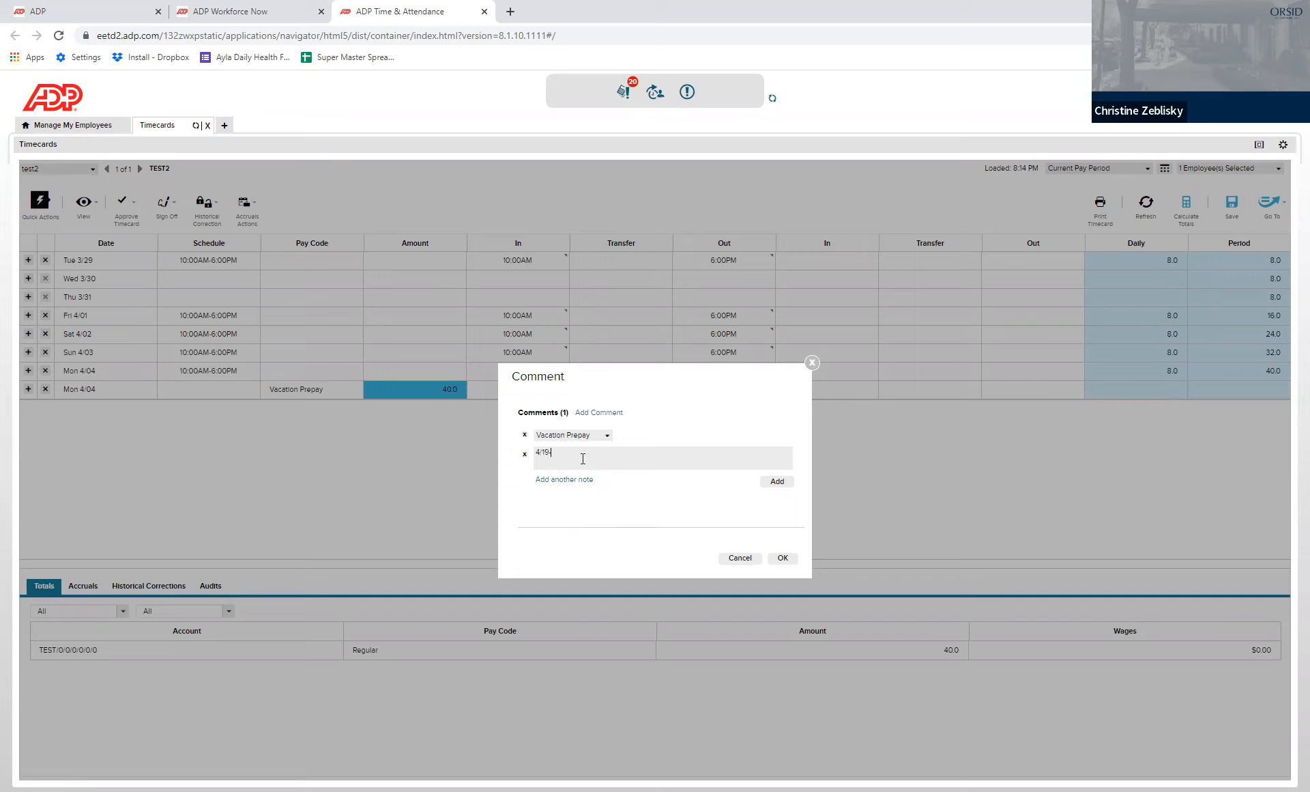
type("-4/25")
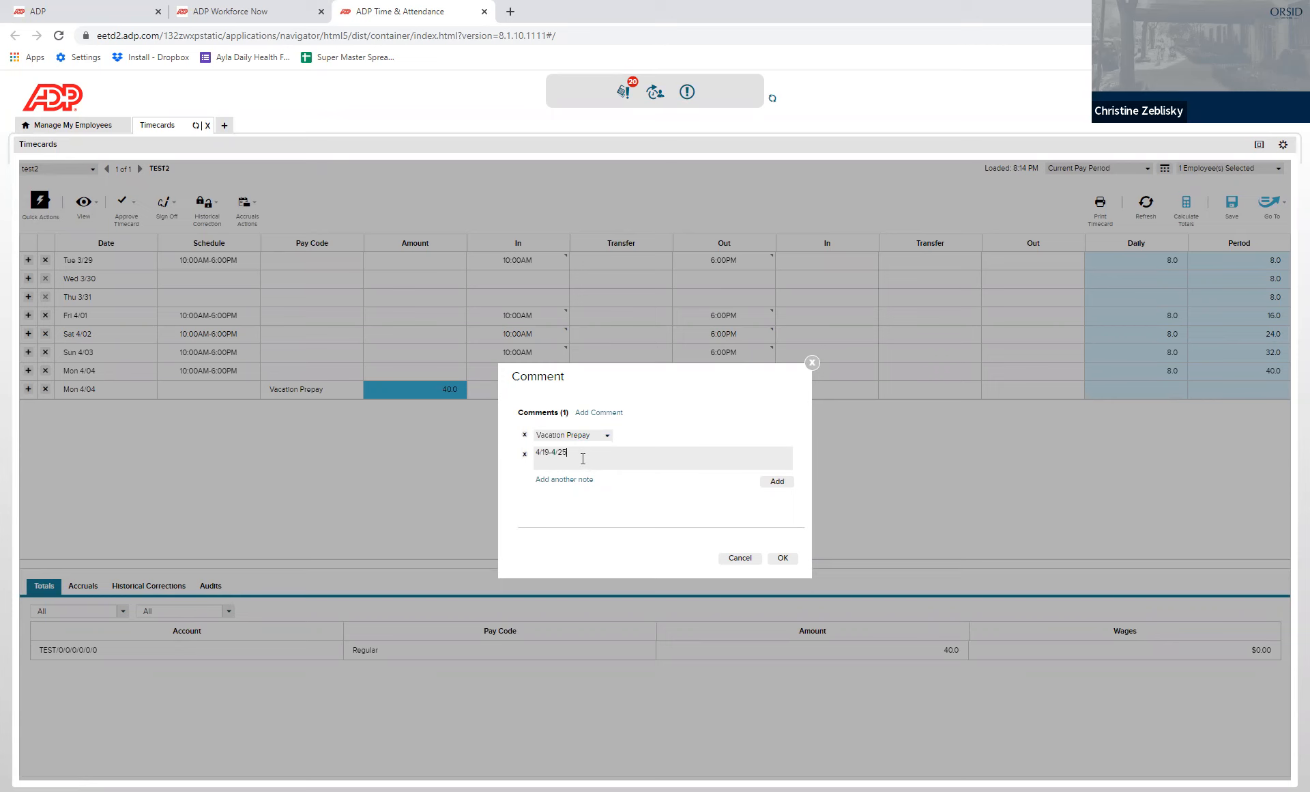
left_click(780, 558)
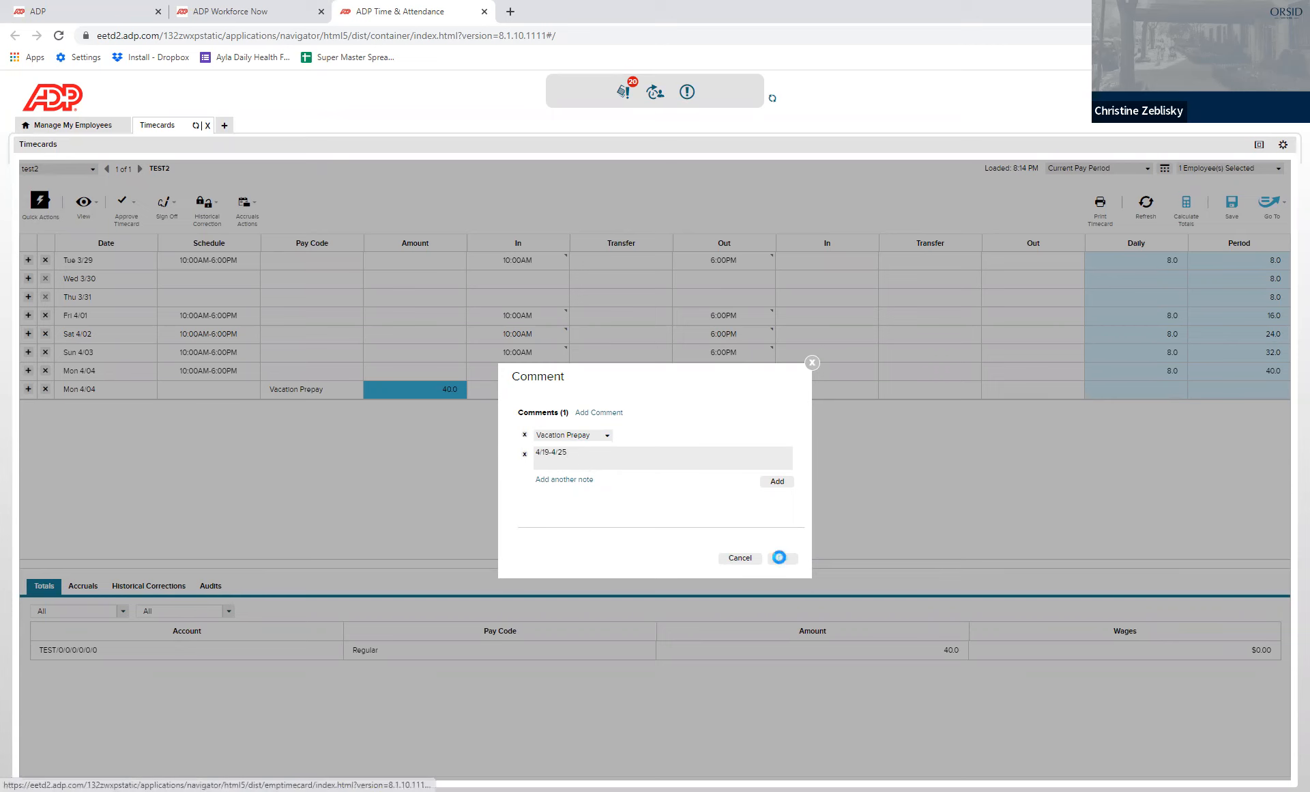
left_click(781, 558)
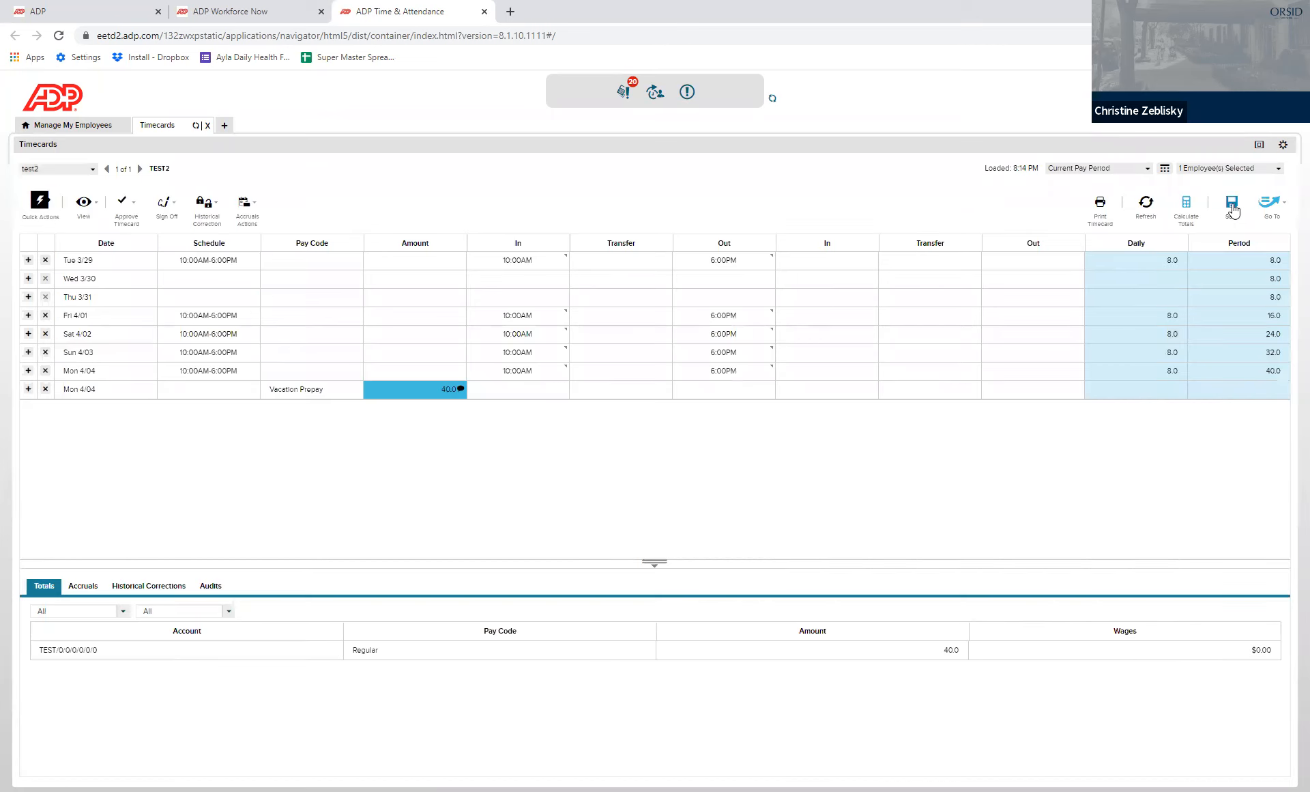
- Save the timecard so totals show Vacation Prepay 40.0 and period total 80.0
left_click(1231, 202)
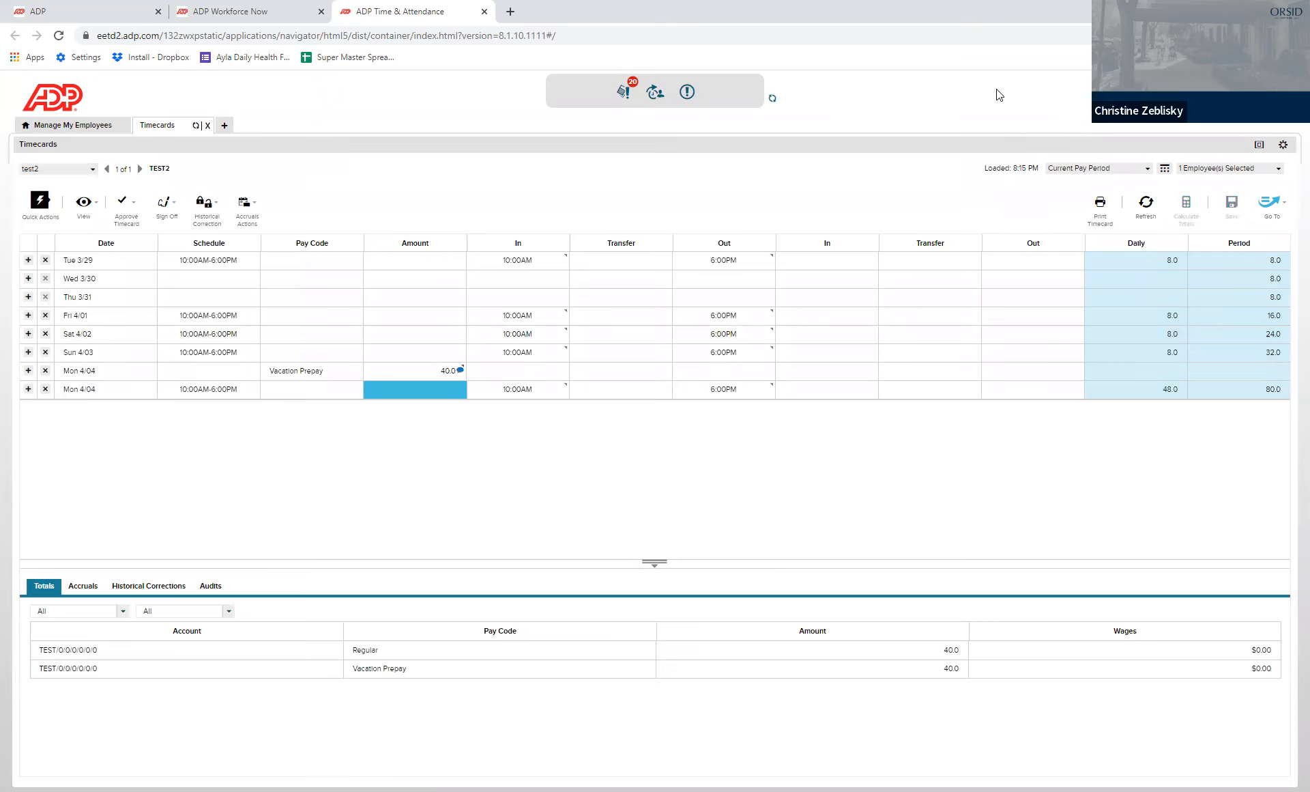
mouse_move(977, 91)
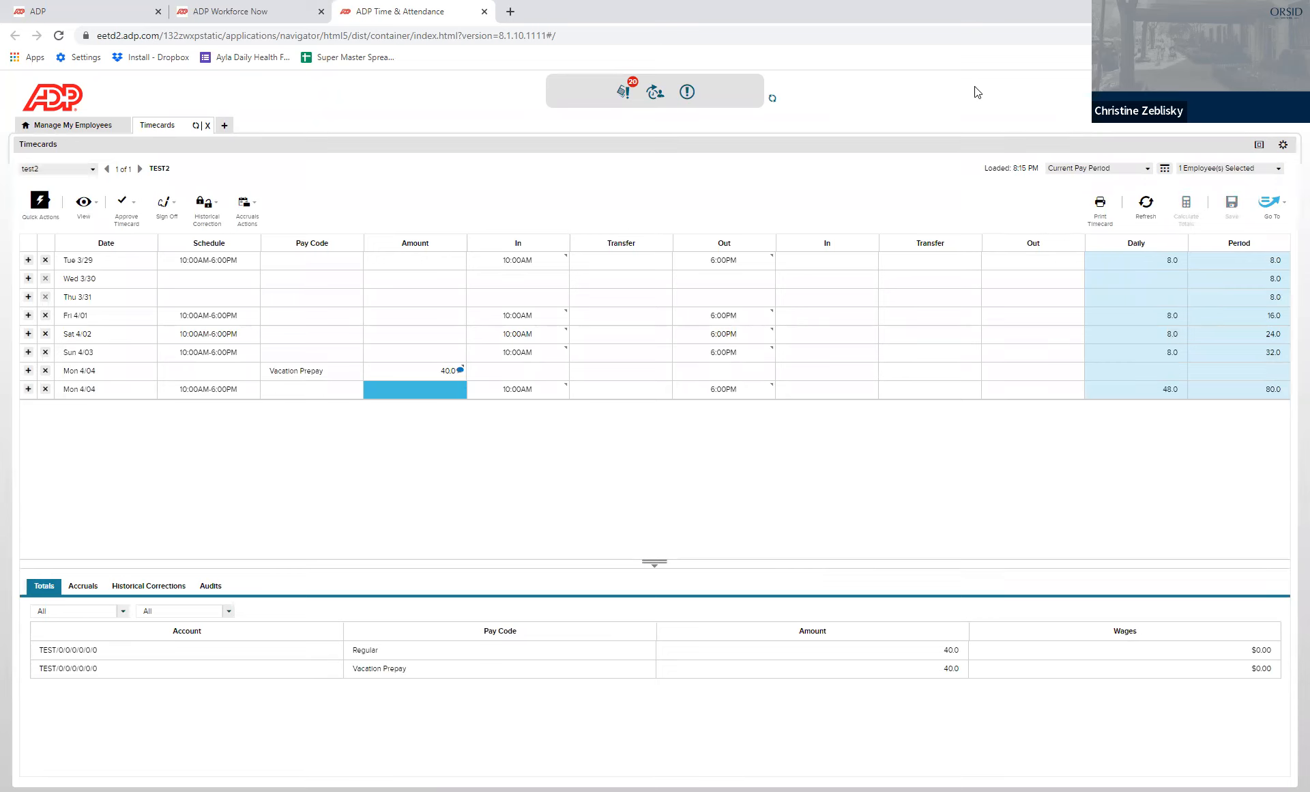
mouse_move(943, 87)
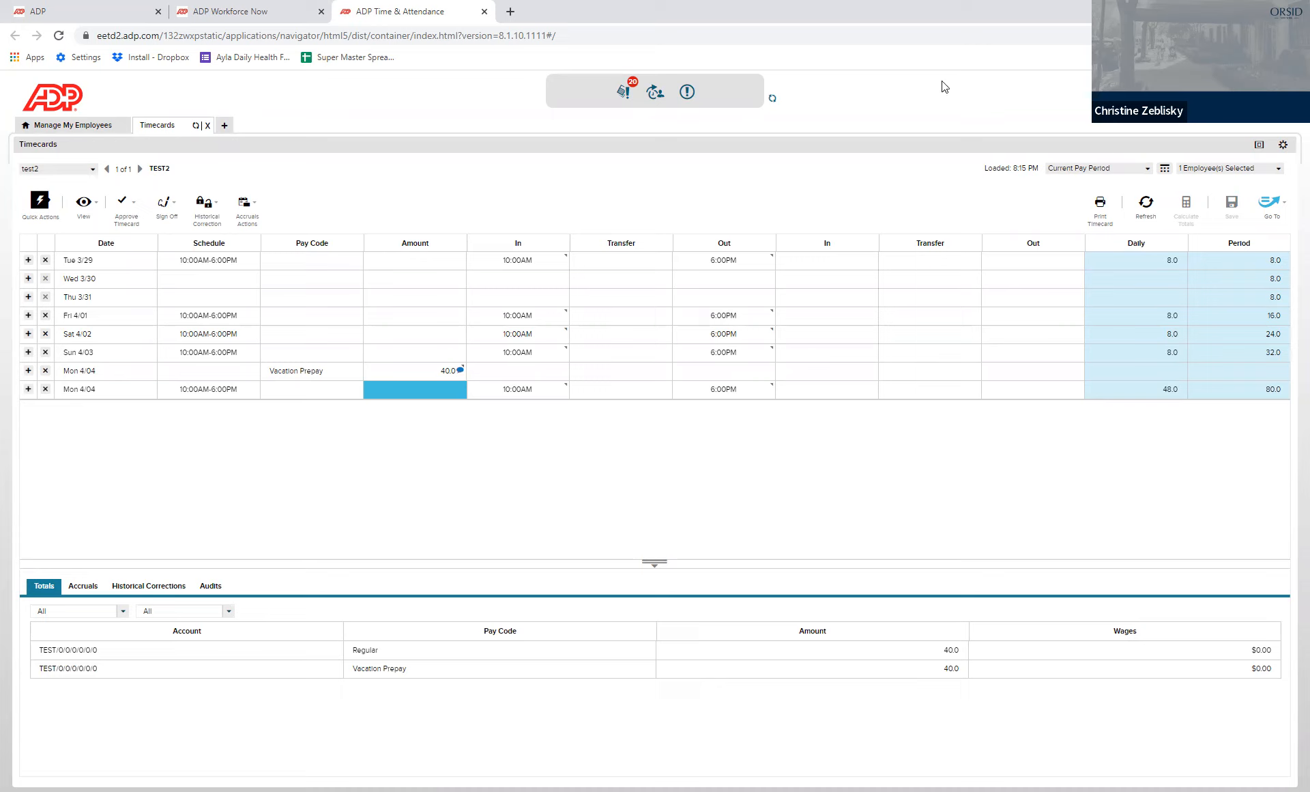
mouse_move(738, 56)
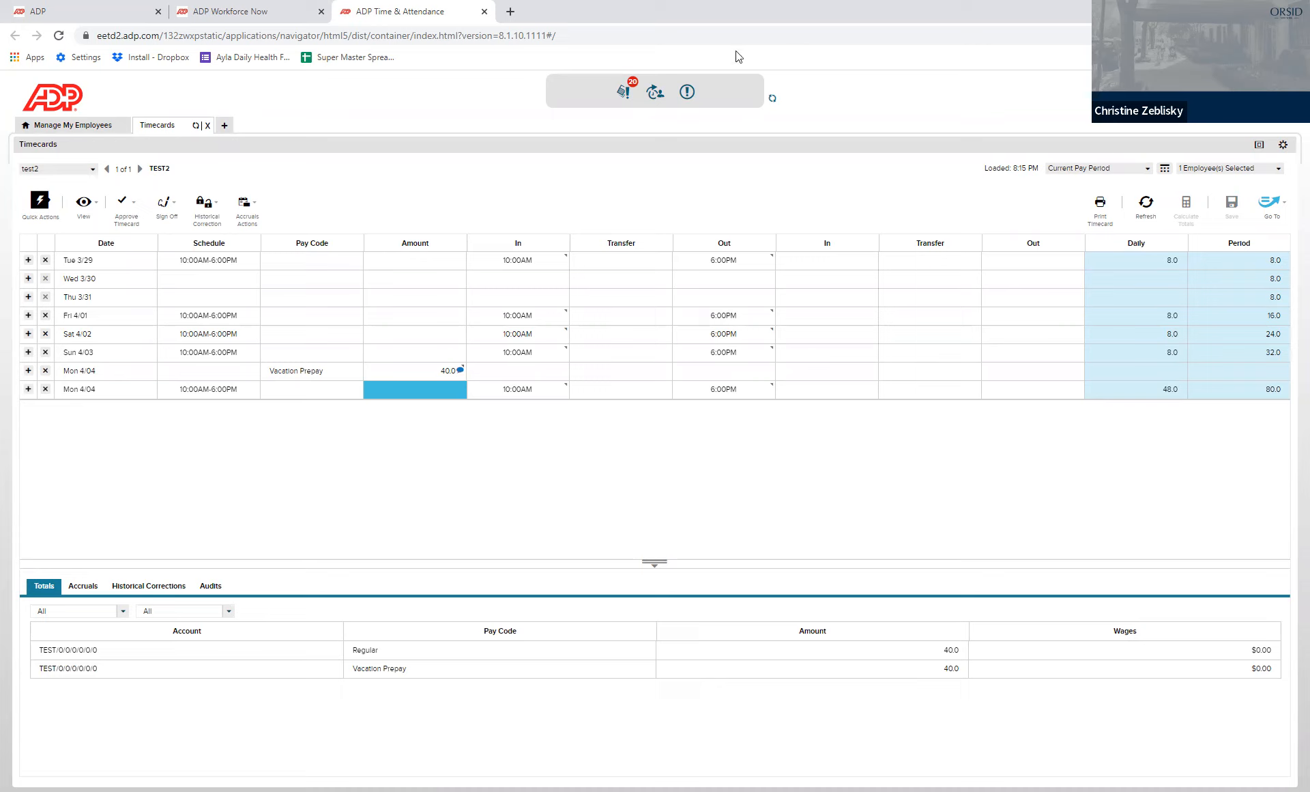